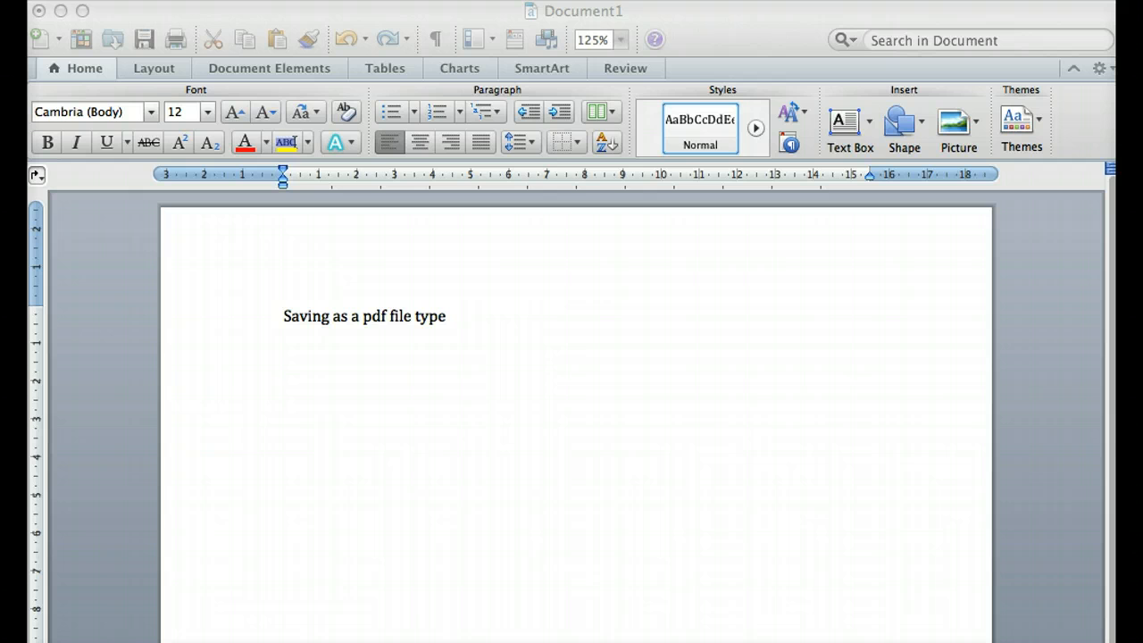
pyautogui.moveTo(308, 375)
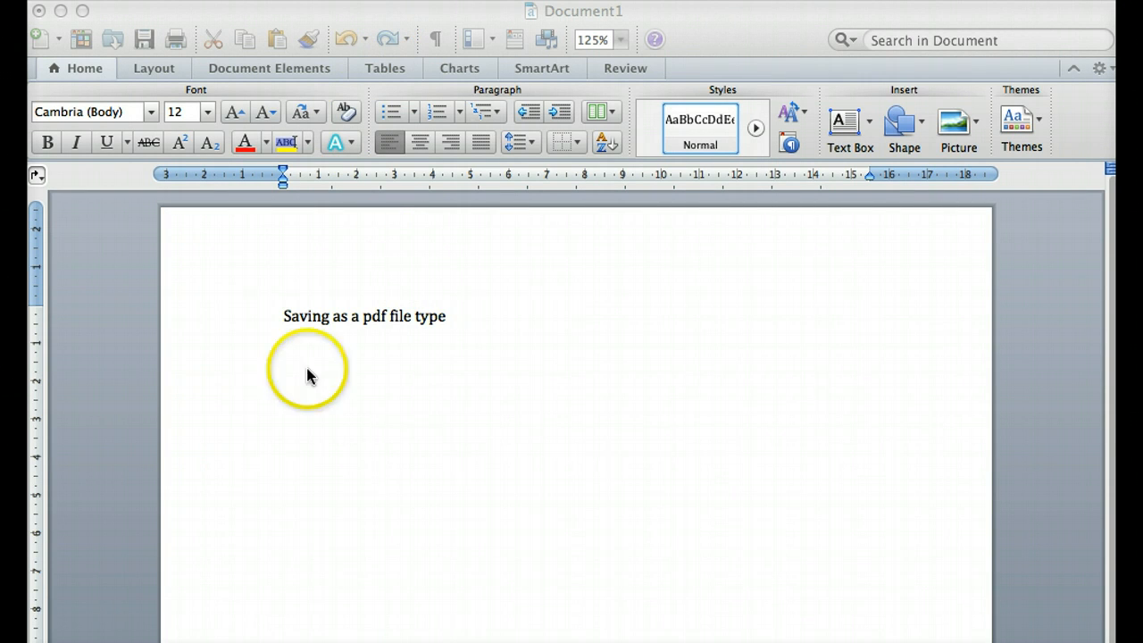
pyautogui.moveTo(304, 422)
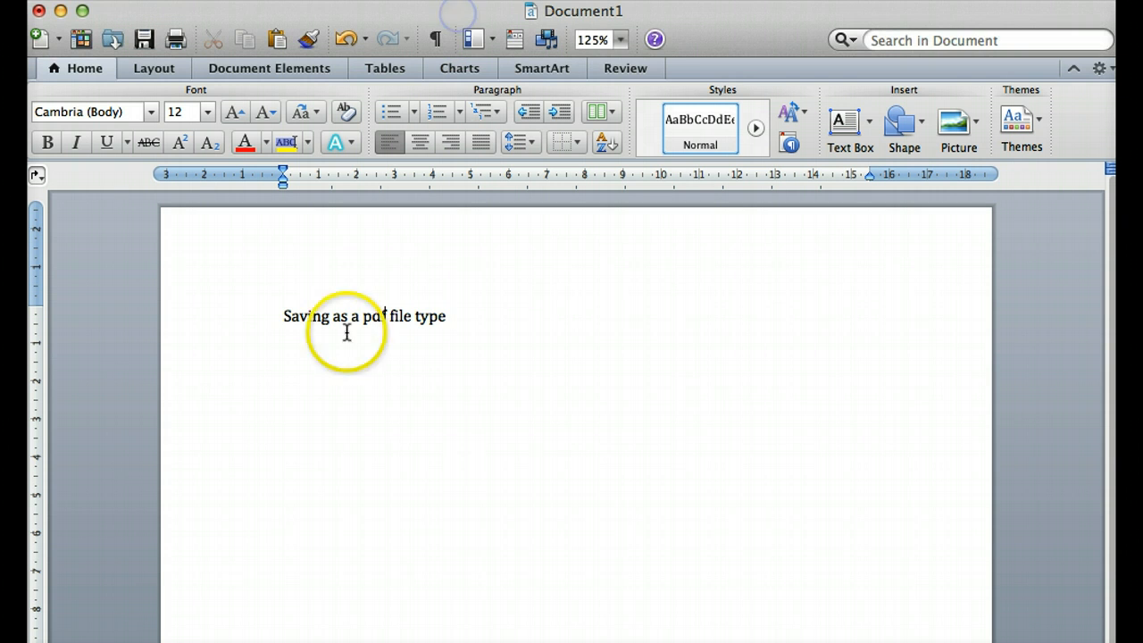
pyautogui.moveTo(318, 481)
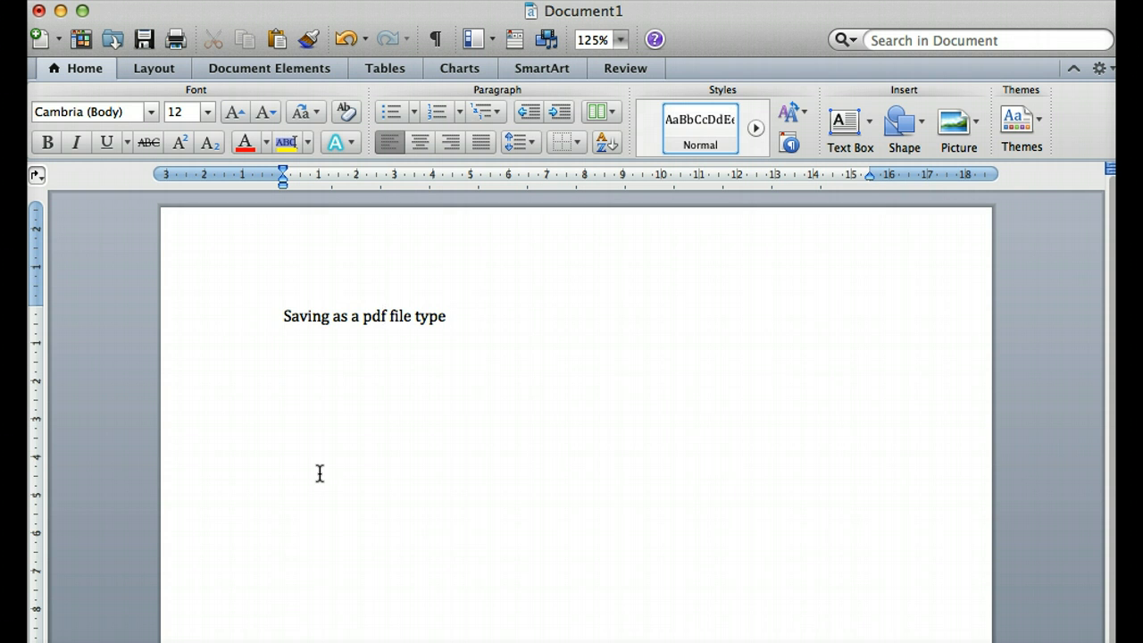
# Click repeatedly at the same spot in the Word window
pyautogui.click(381, 316)
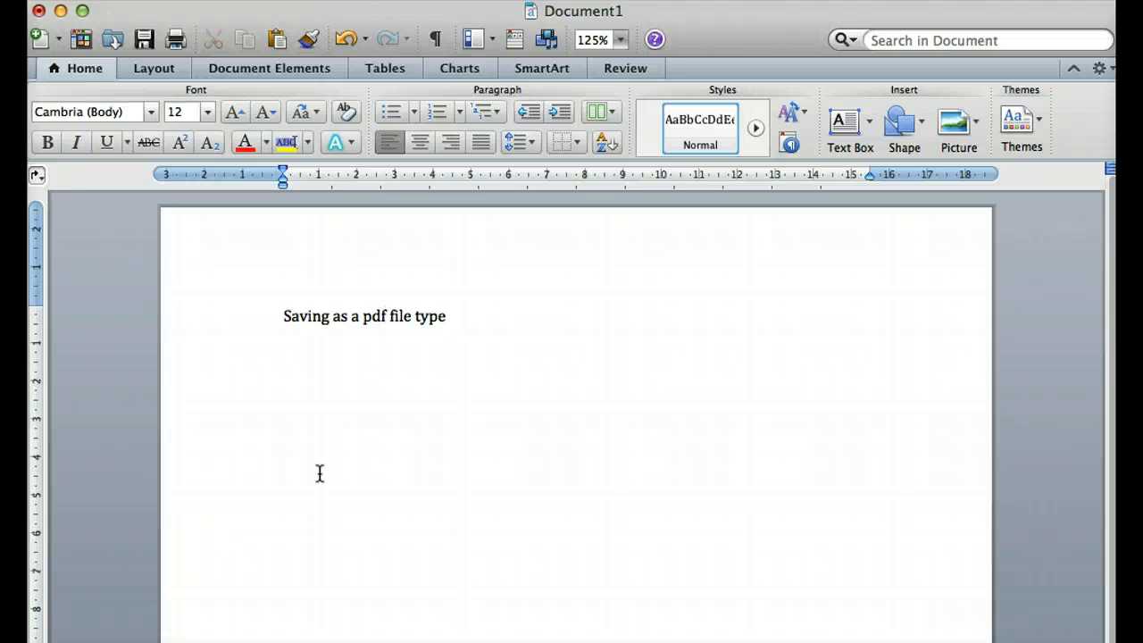
pyautogui.click(381, 316)
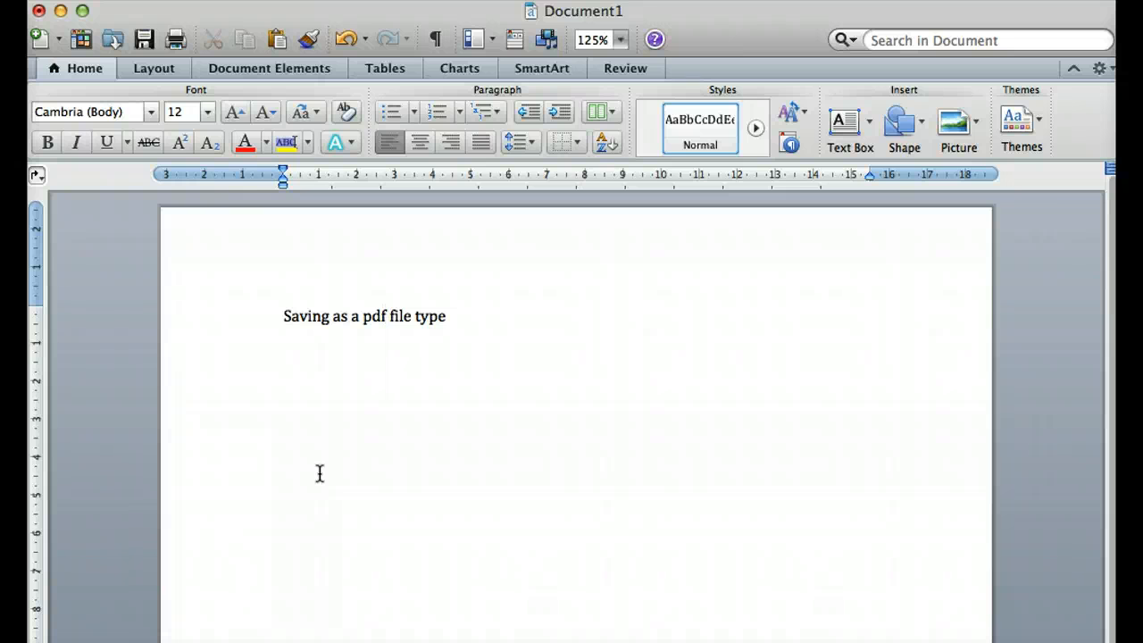
pyautogui.click(382, 316)
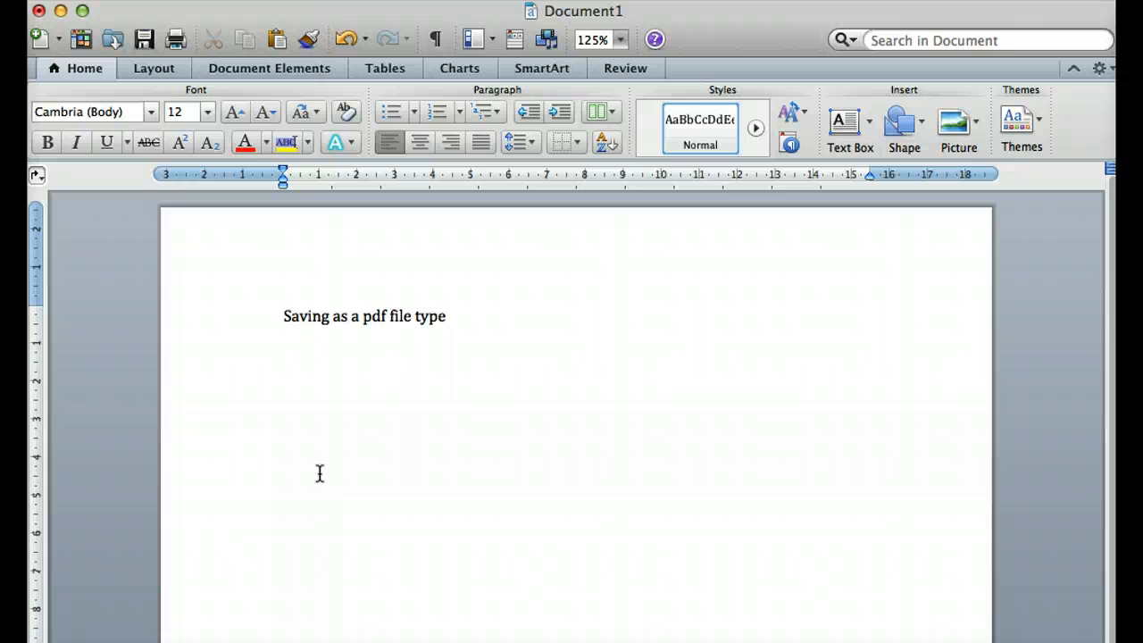
pyautogui.click(384, 316)
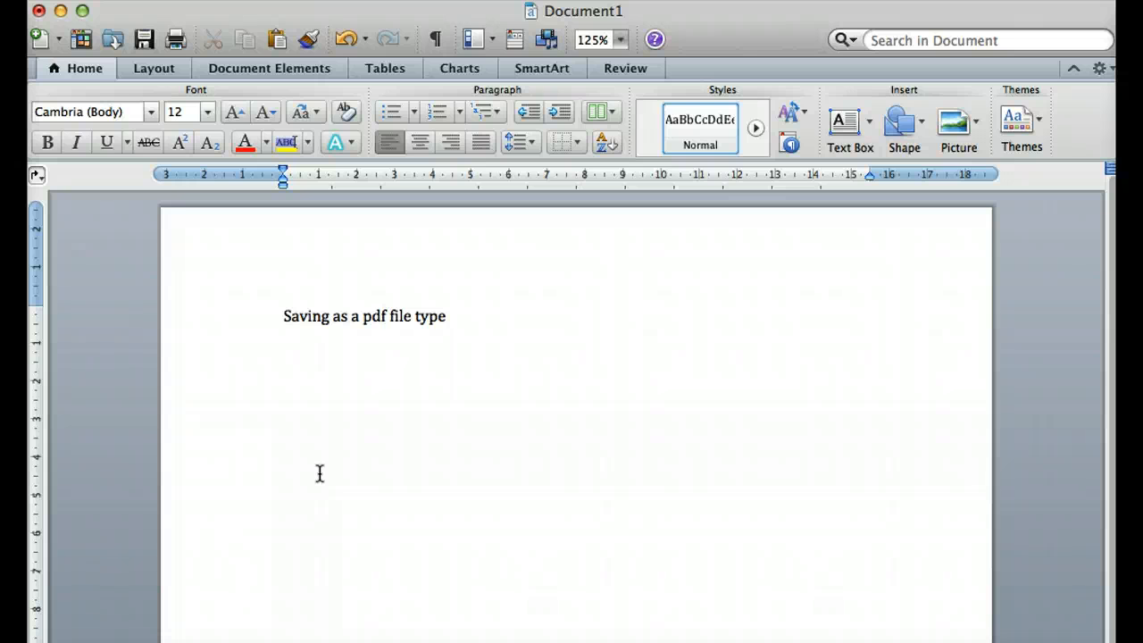
pyautogui.moveTo(200, 45)
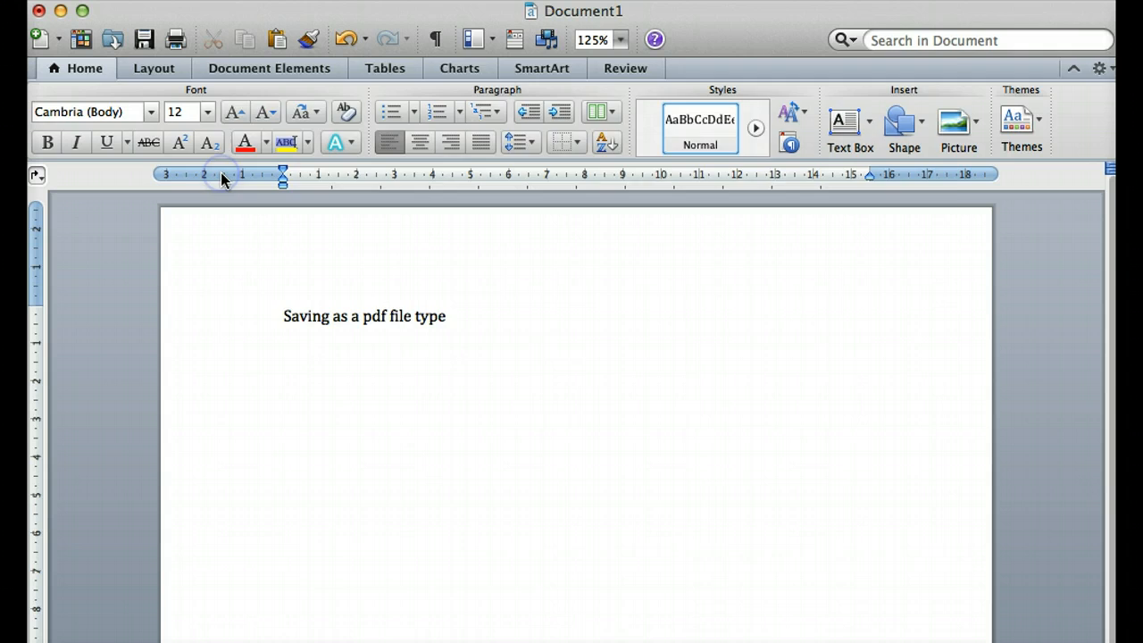
# Through Save As, export 'Saving as a pdf file type.pdf' in PDF format to the Desktop
pyautogui.click(144, 39)
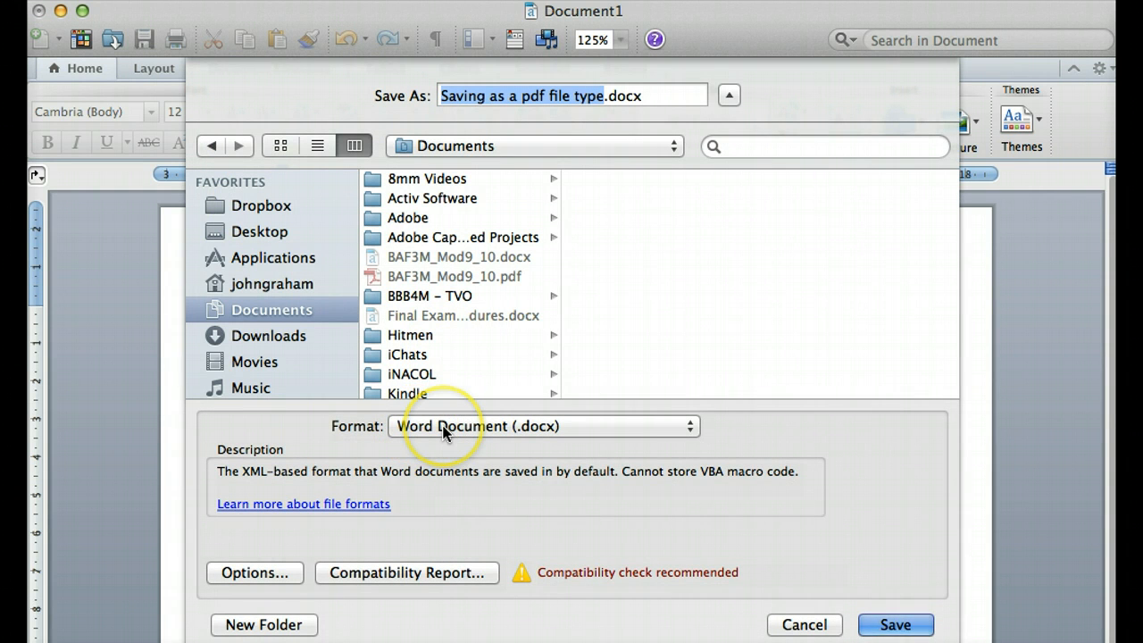
pyautogui.moveTo(689, 432)
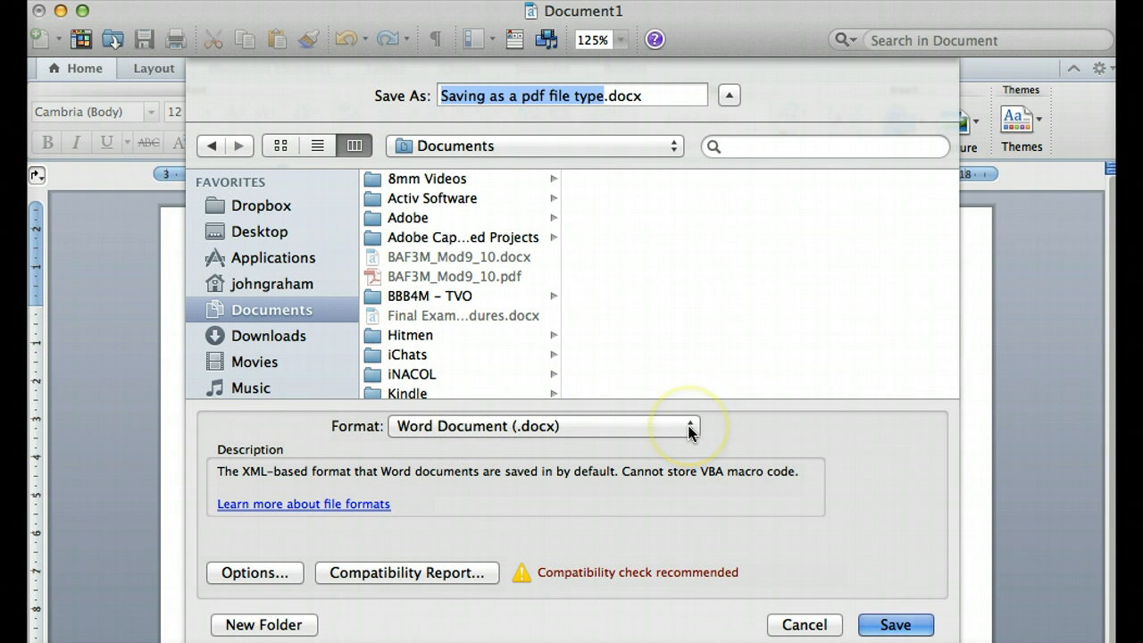
pyautogui.moveTo(689, 431)
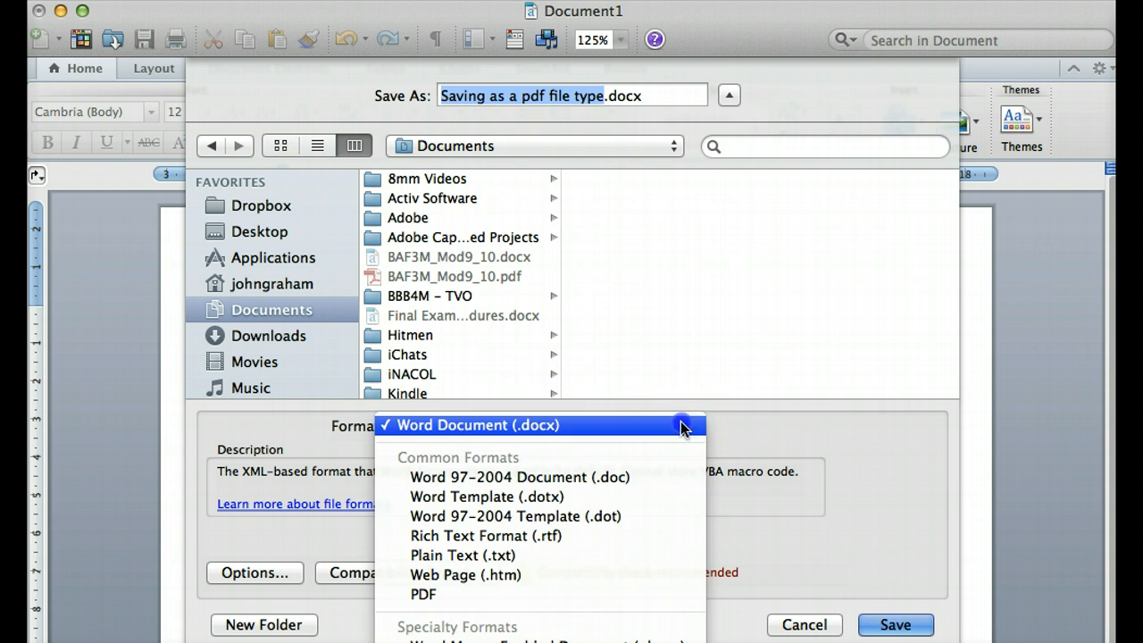
pyautogui.moveTo(623, 574)
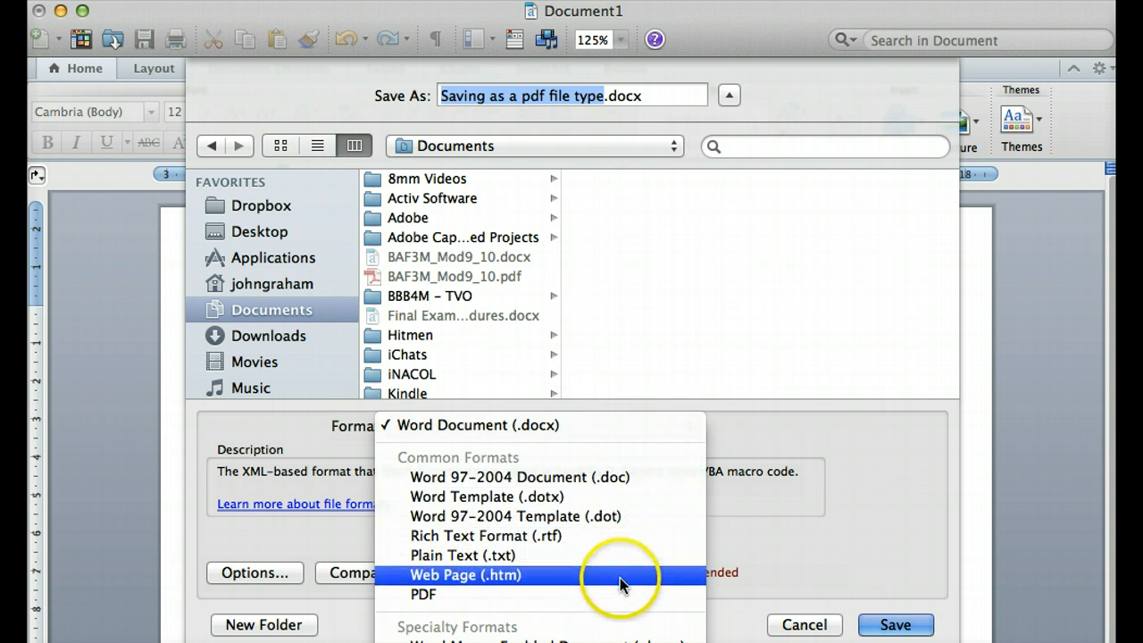
pyautogui.click(422, 593)
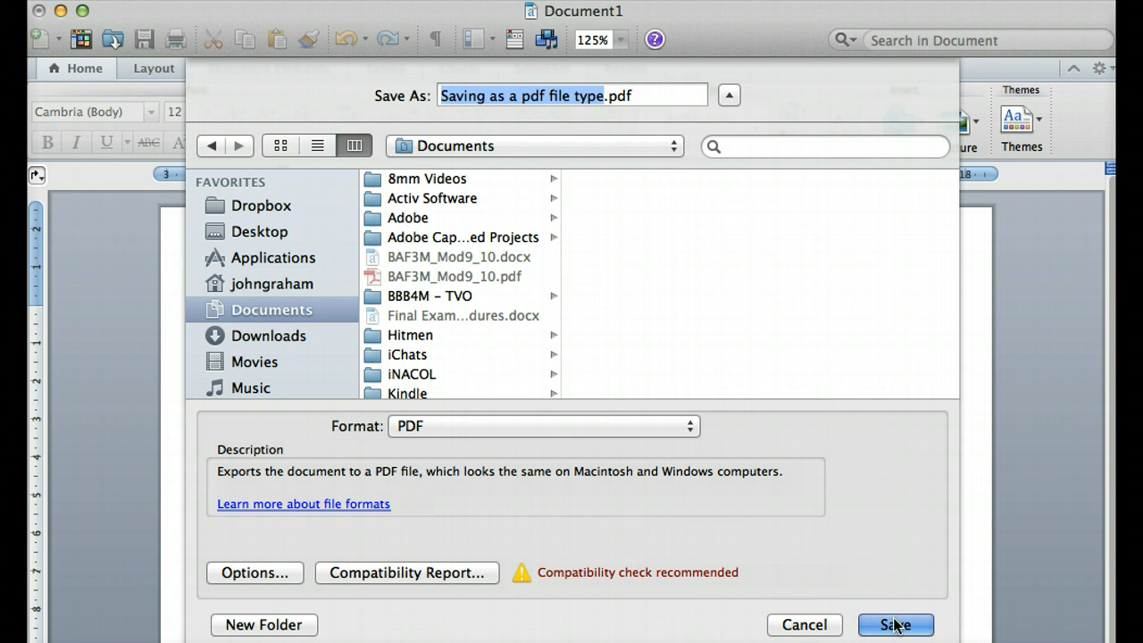
pyautogui.moveTo(272, 245)
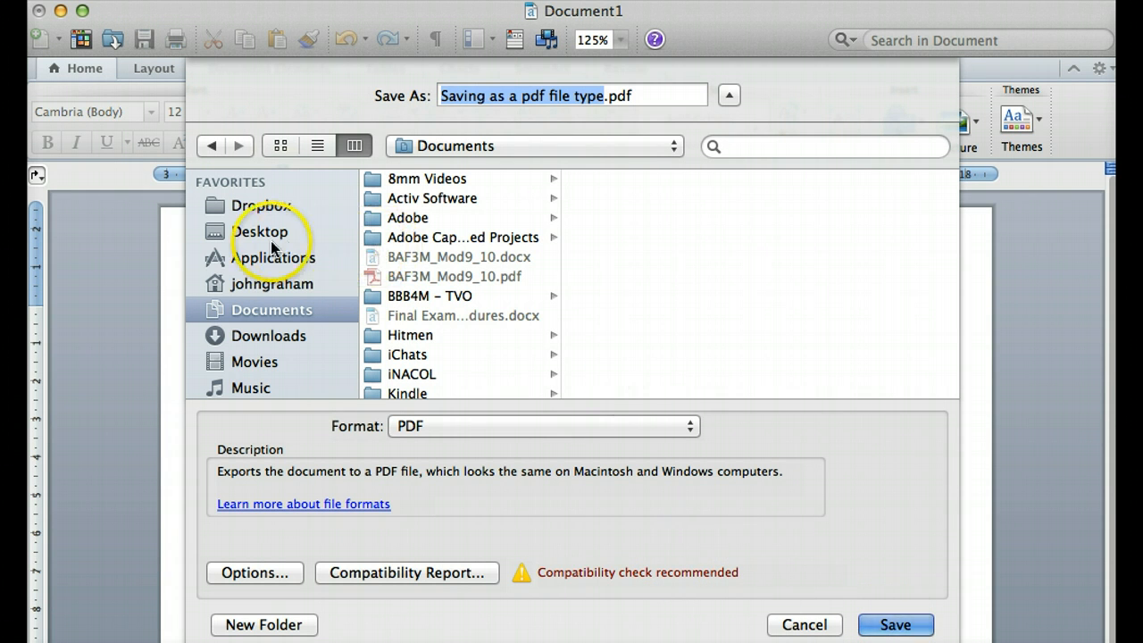
pyautogui.click(260, 232)
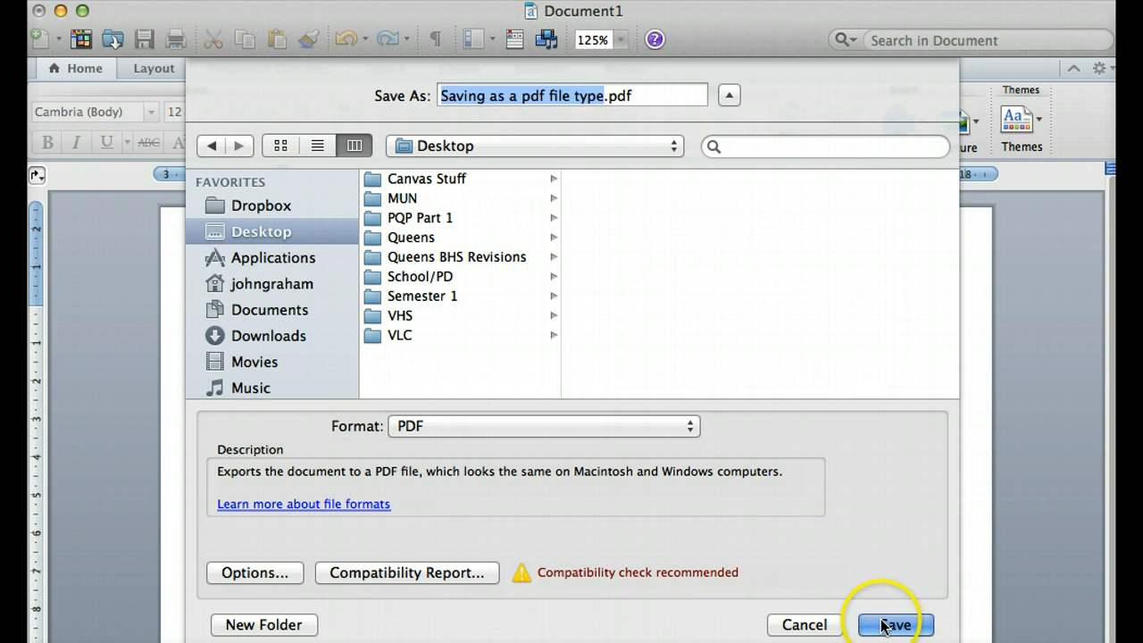
pyautogui.click(893, 625)
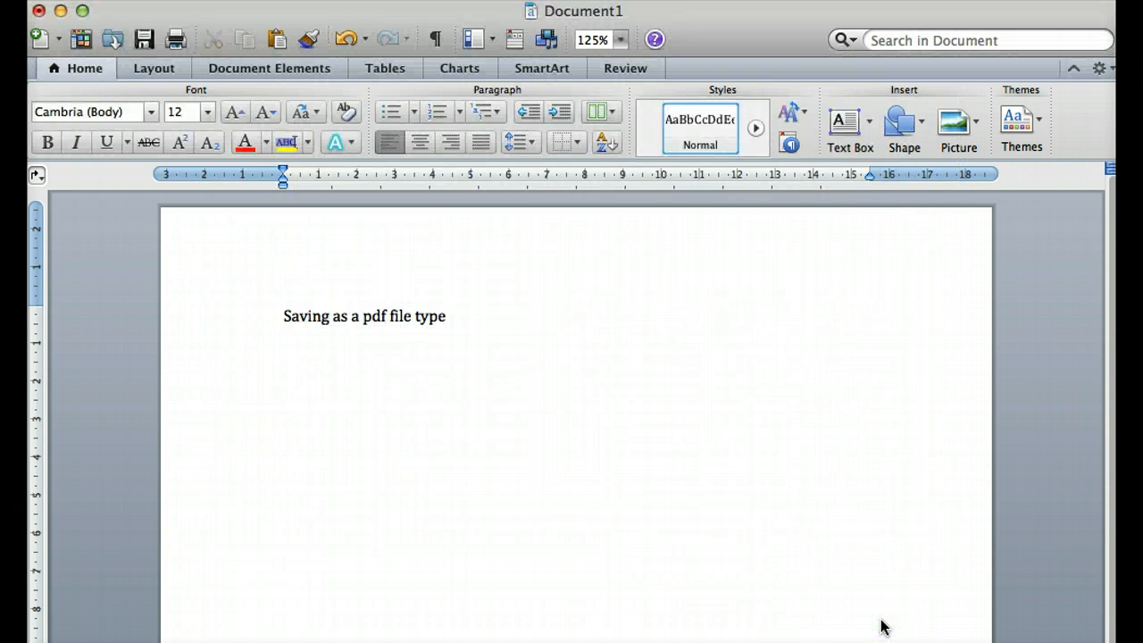
pyautogui.click(384, 316)
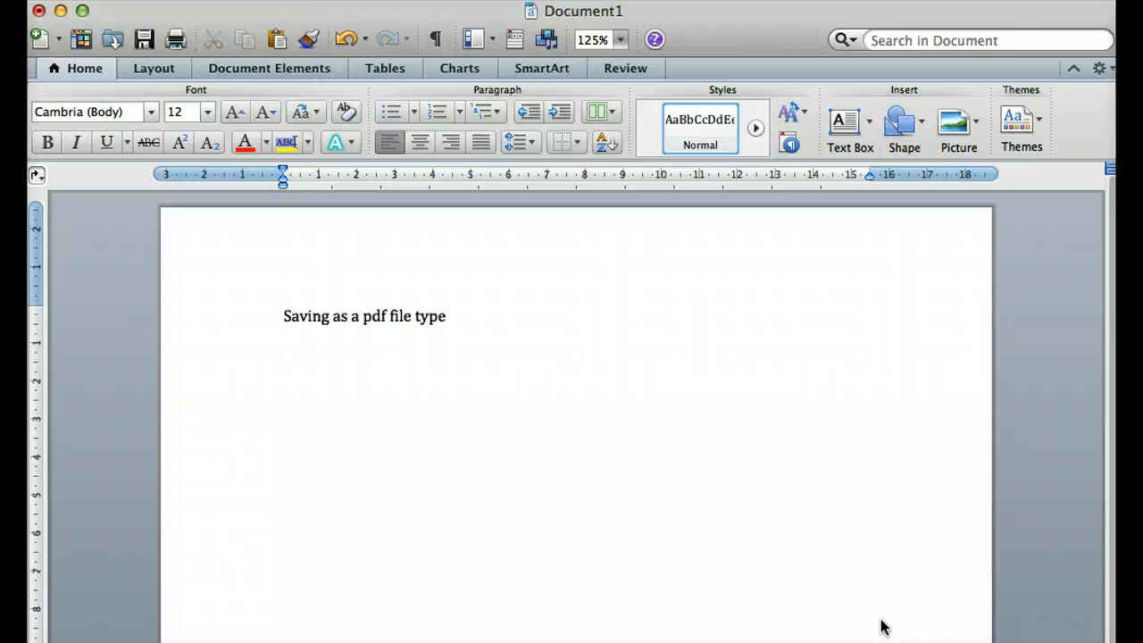
pyautogui.click(382, 316)
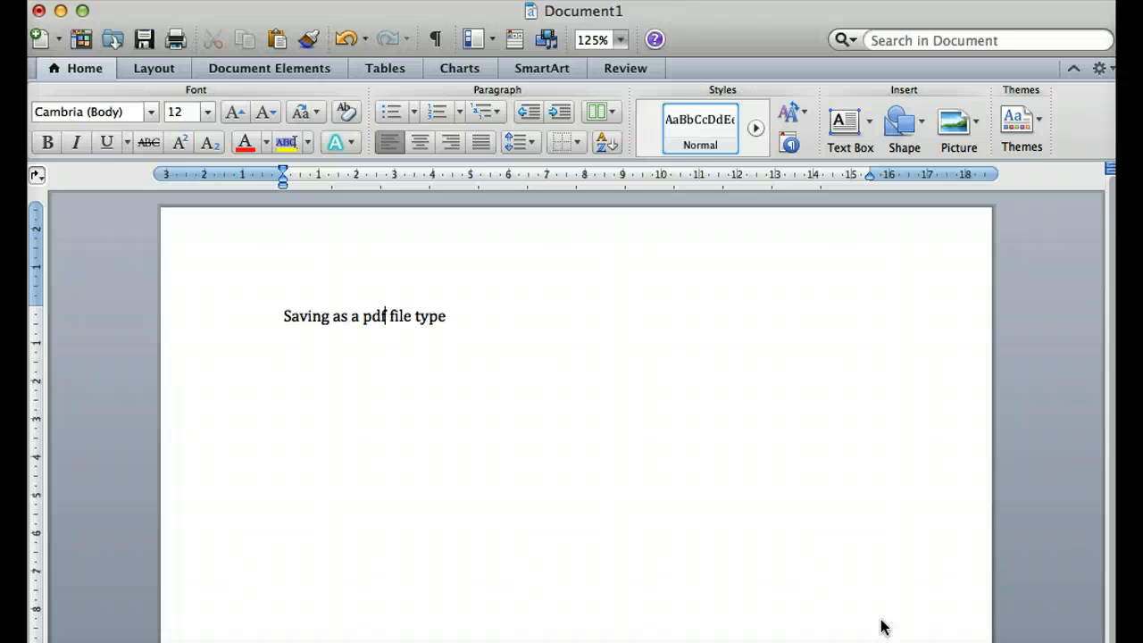
pyautogui.click(503, 448)
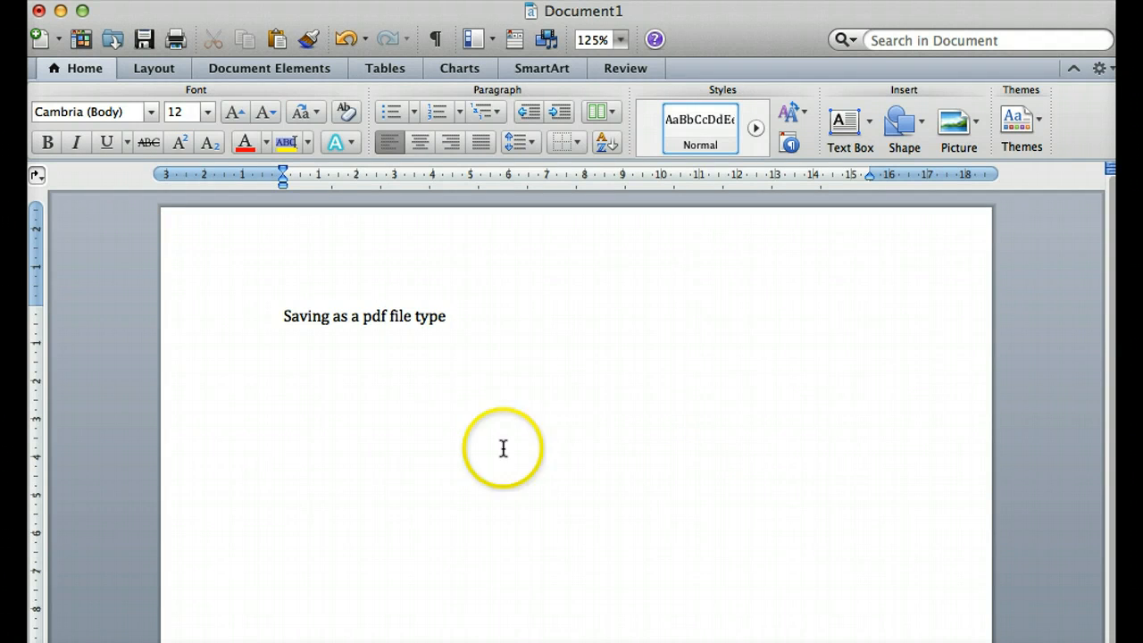
pyautogui.moveTo(400, 518)
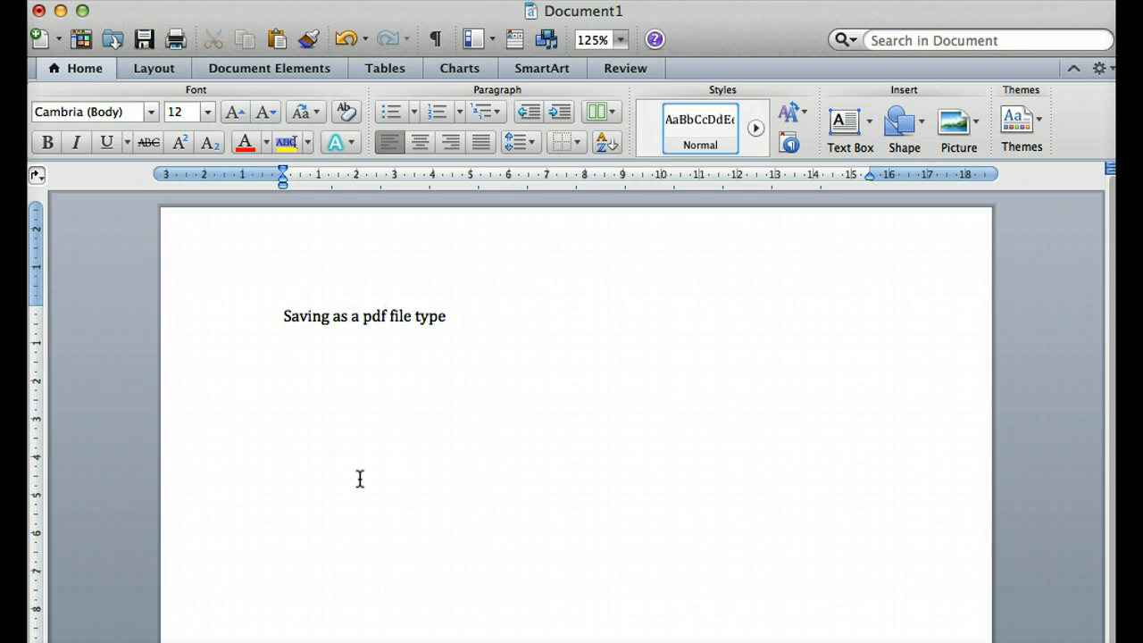
pyautogui.click(382, 316)
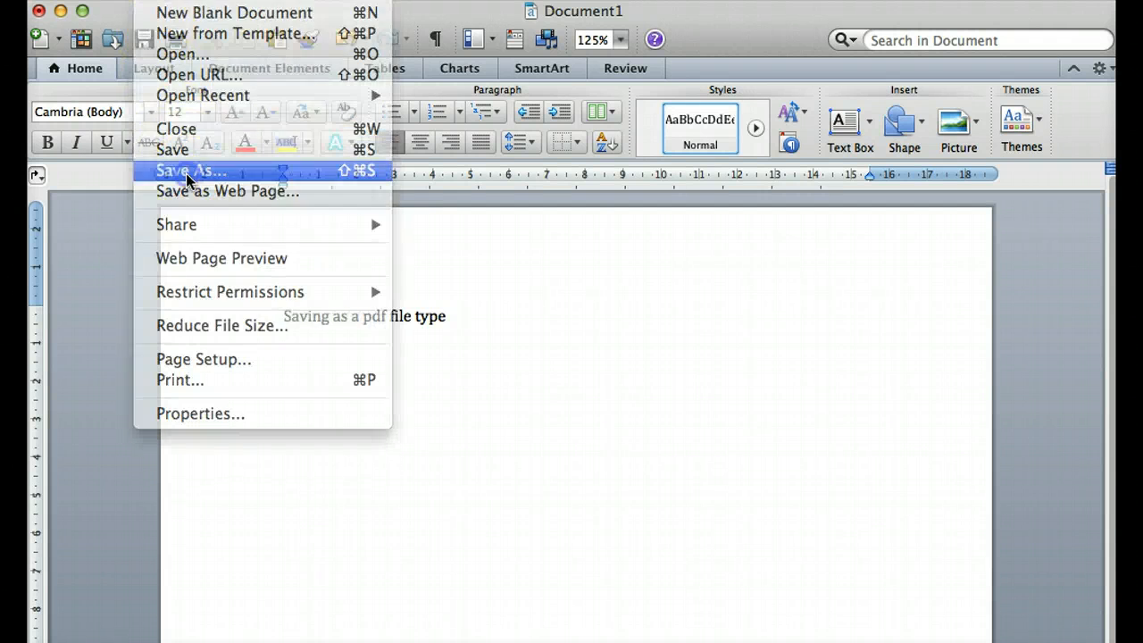
pyautogui.click(188, 170)
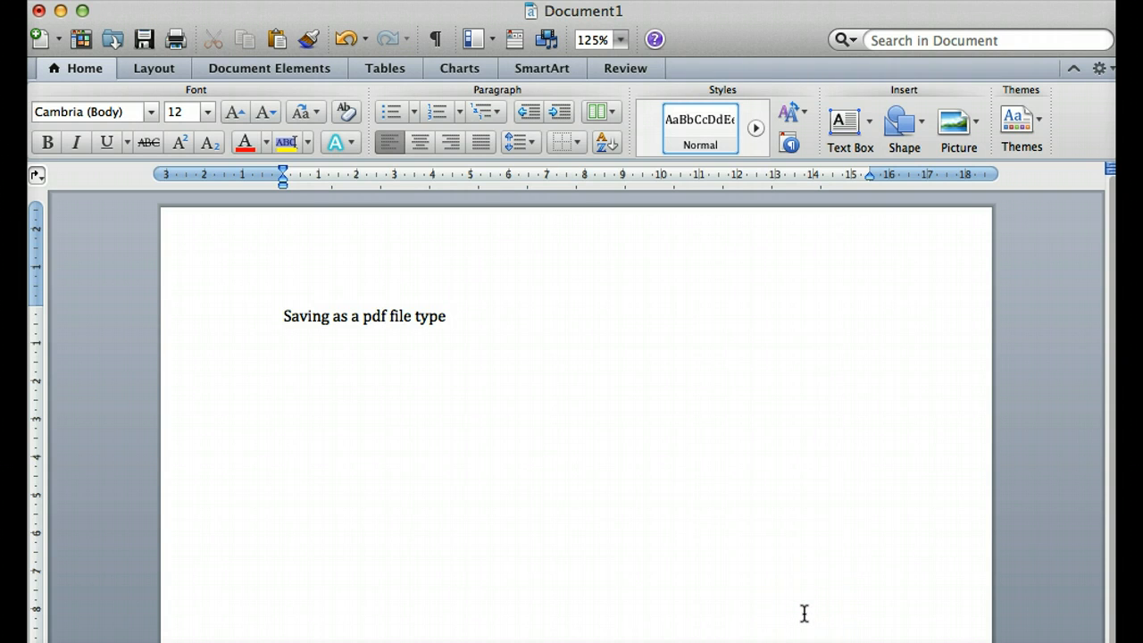
pyautogui.moveTo(804, 614)
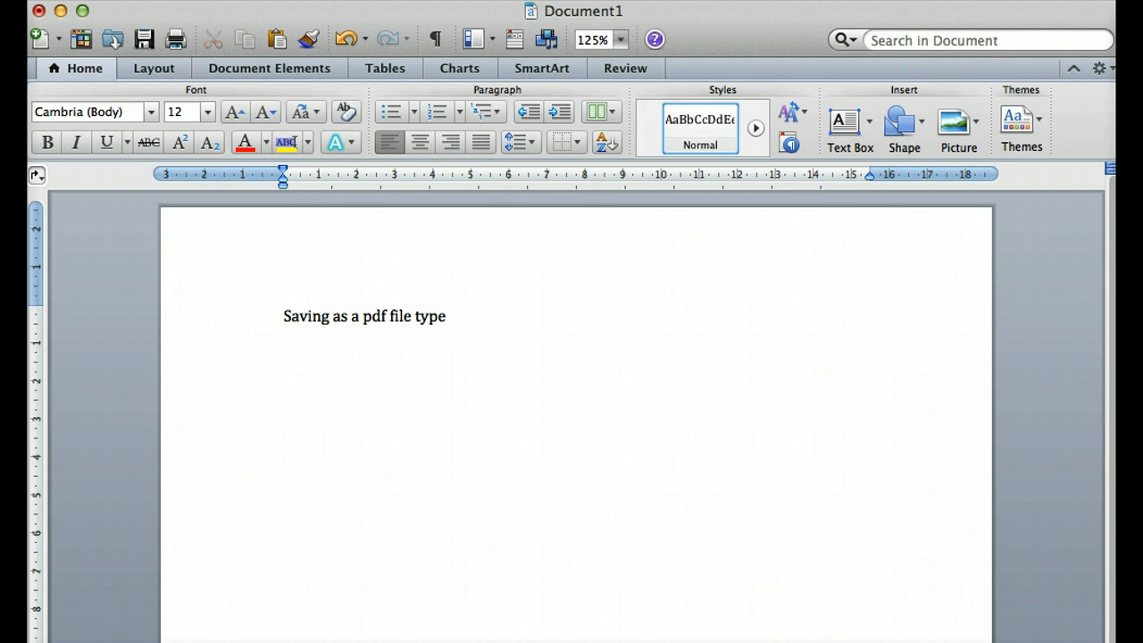